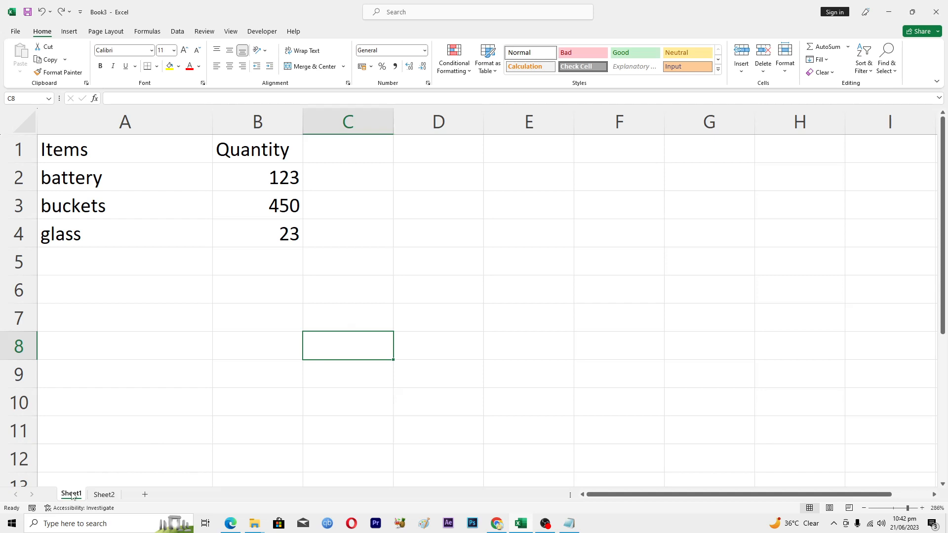
Step: Review Sheet2, return to Sheet1 and select the whole Items and Quantity table A1:B4
left_click(104, 494)
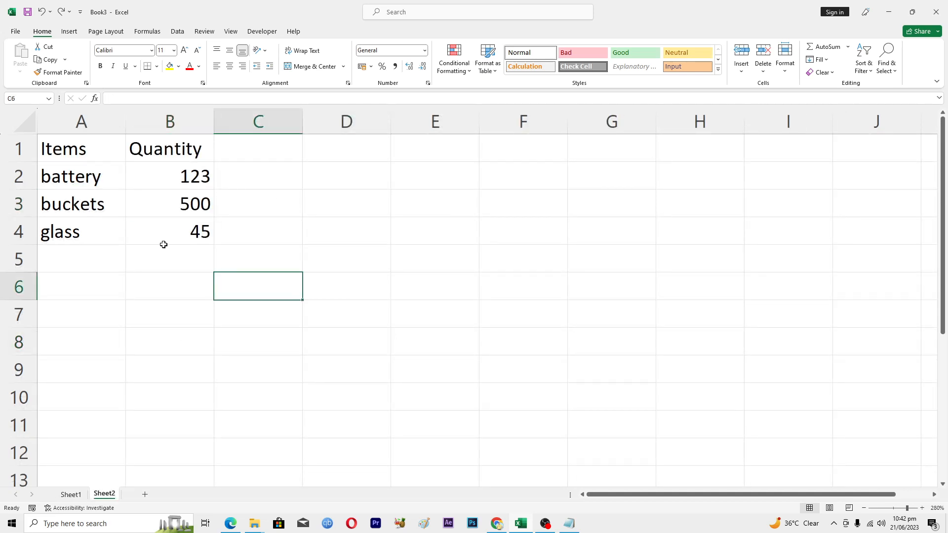
mouse_move(99, 178)
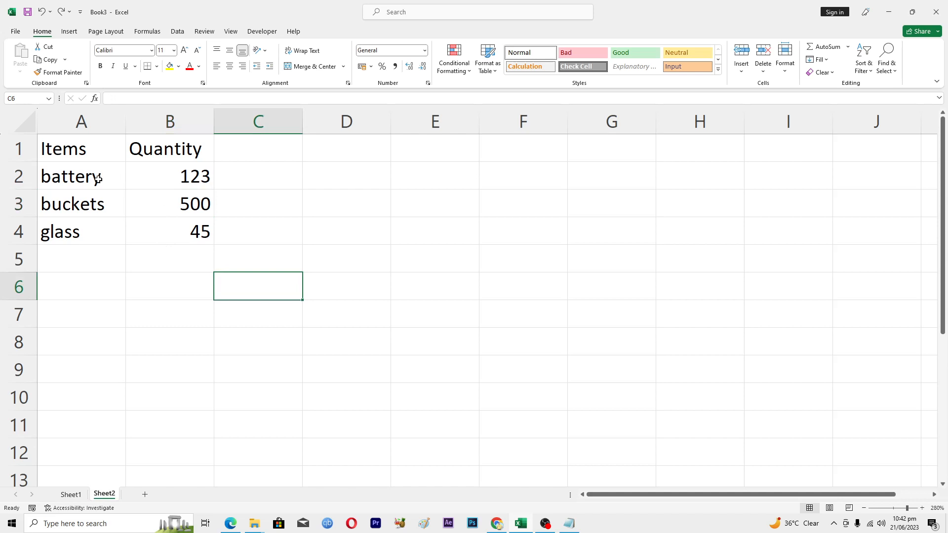
mouse_move(83, 186)
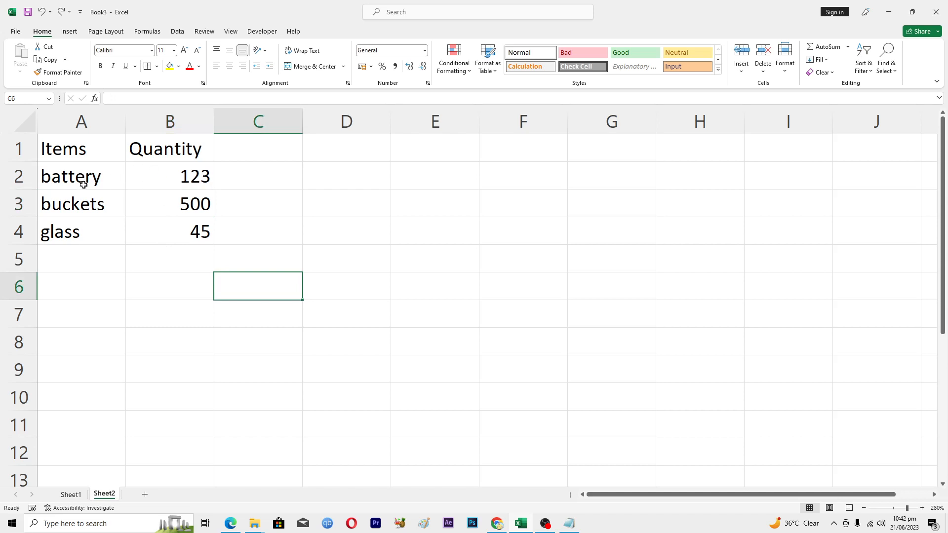
mouse_move(85, 508)
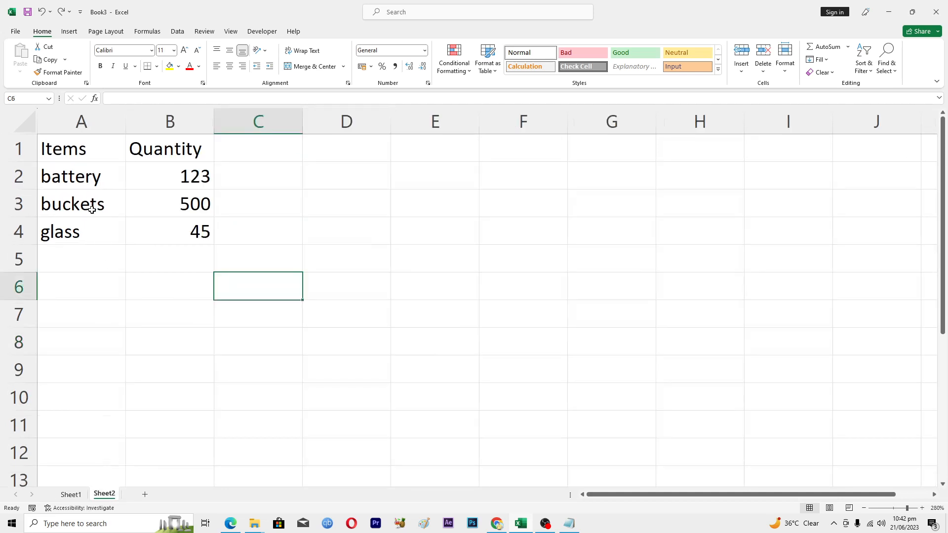
mouse_move(208, 197)
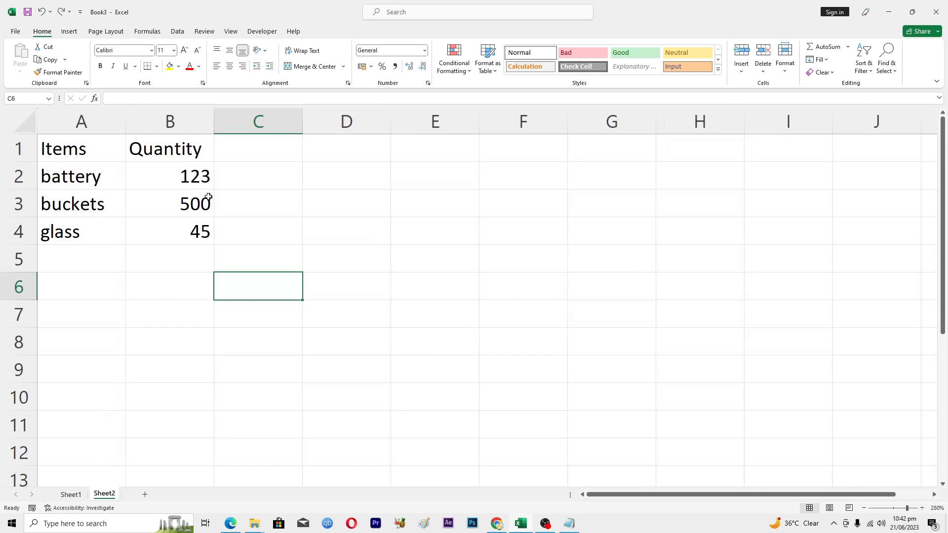
left_click(71, 494)
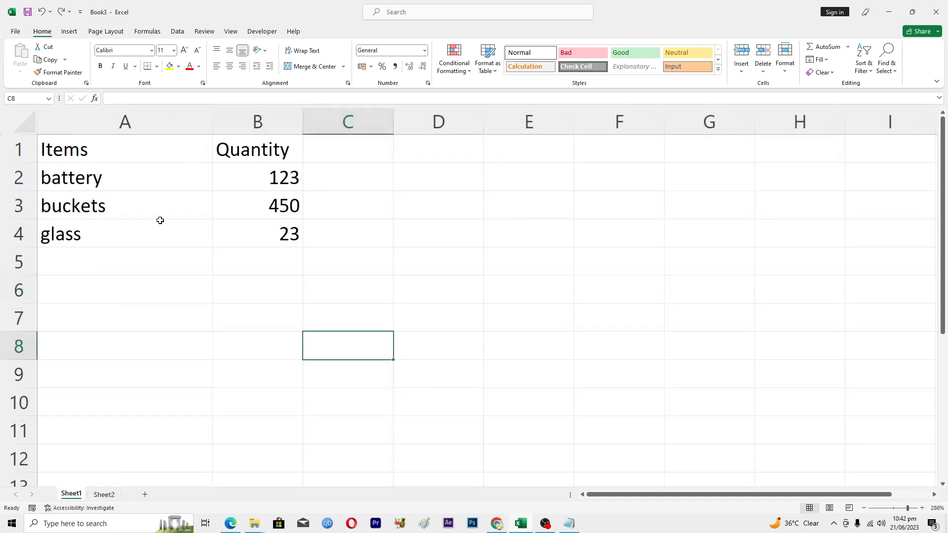
mouse_move(275, 223)
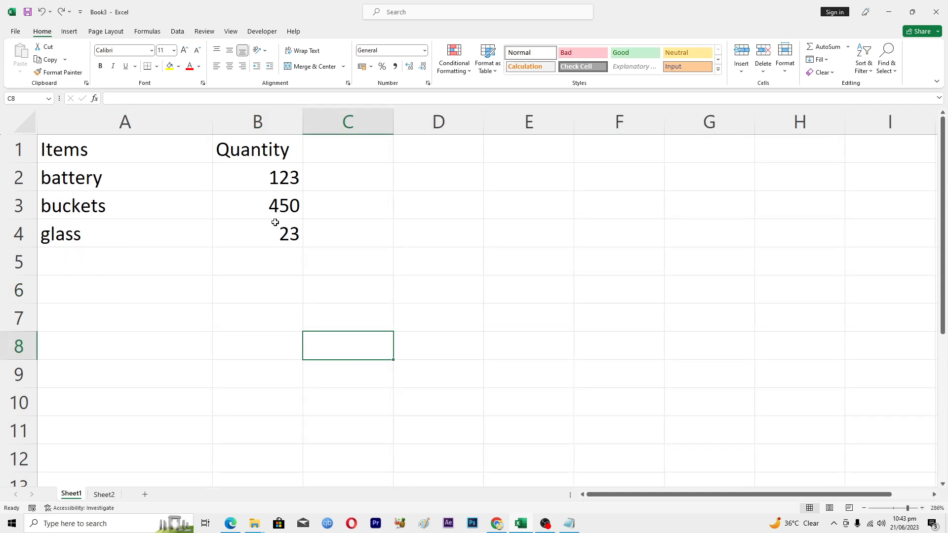
left_click(356, 201)
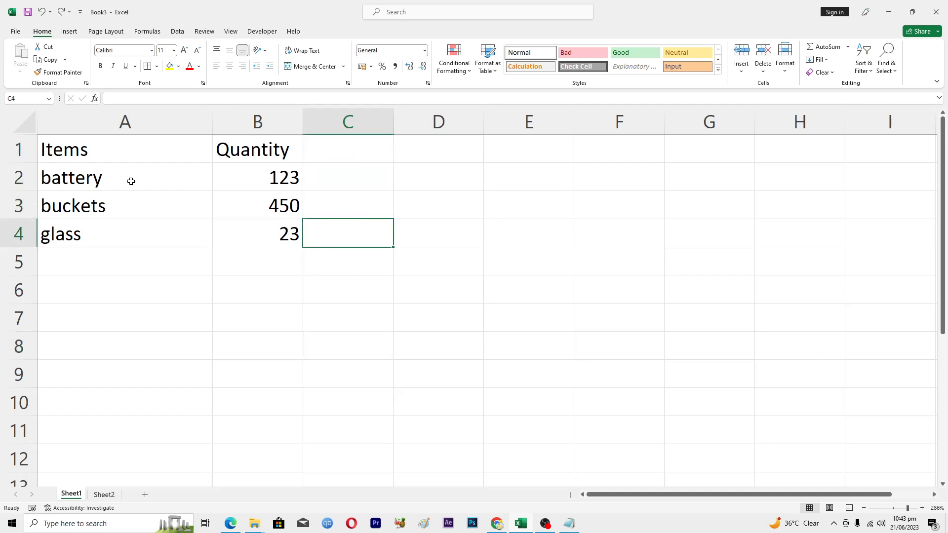
left_click_drag(64, 149, 240, 234)
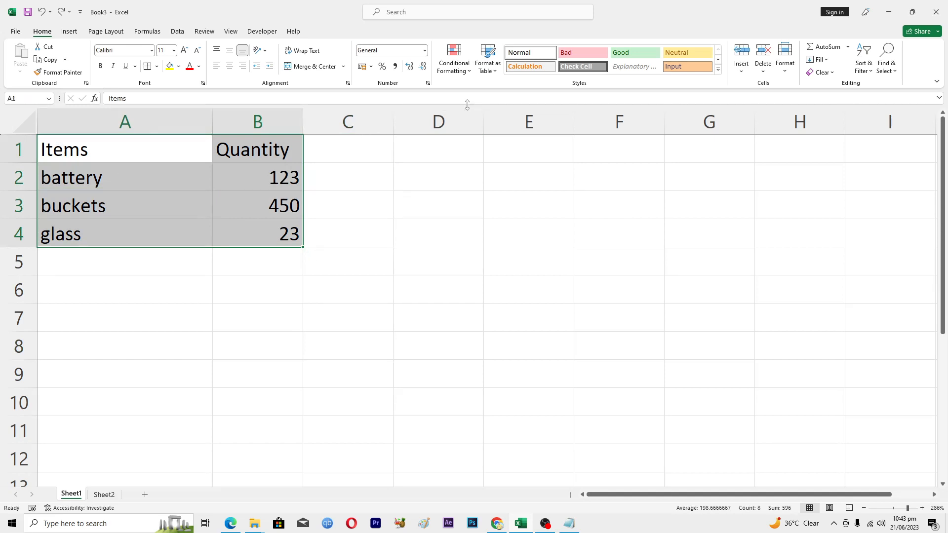
mouse_move(454, 59)
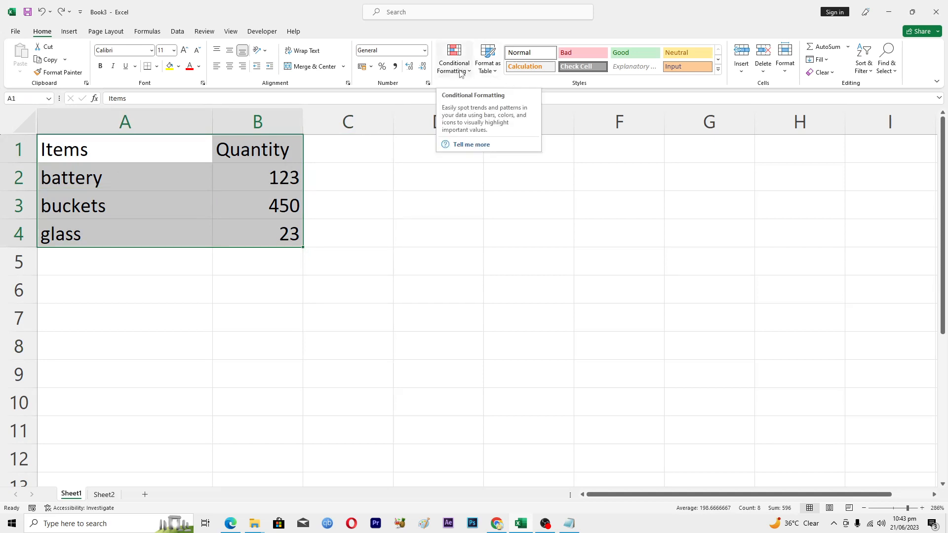
mouse_move(471, 74)
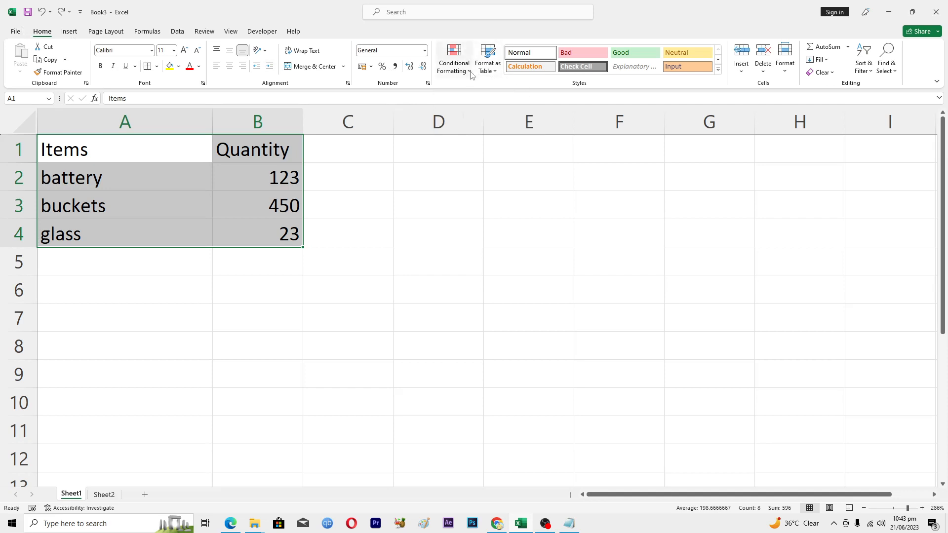
Step: Start a new conditional formatting rule of type 'Use a formula to determine which cells to format'
left_click(453, 59)
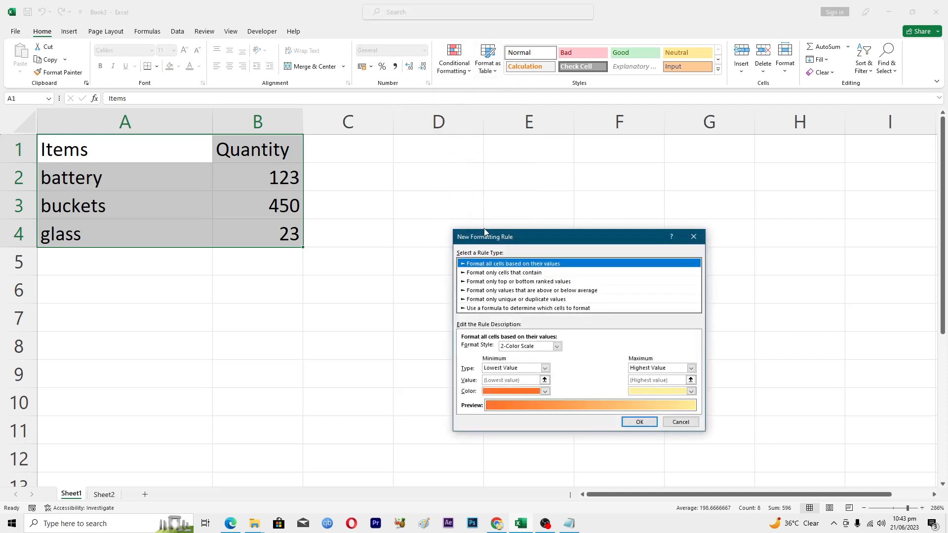
mouse_move(486, 314)
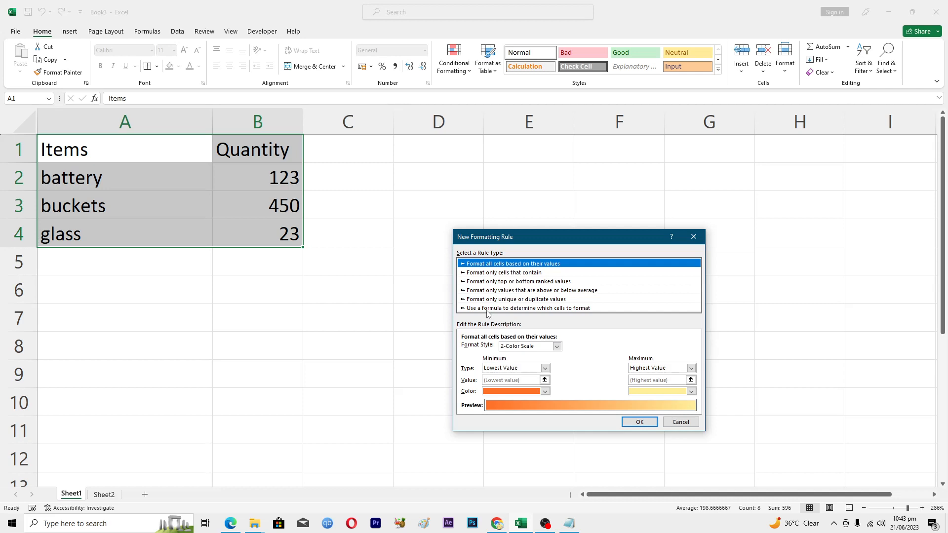
left_click(529, 308)
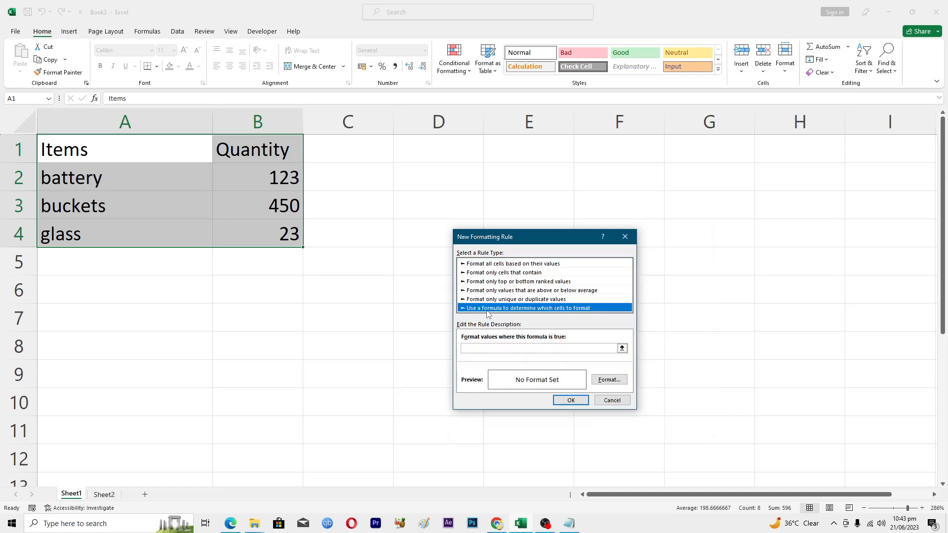
Step: Enter the rule formula =A1<>Sheet2!A1 comparing each cell with its Sheet2 counterpart
left_click(537, 348)
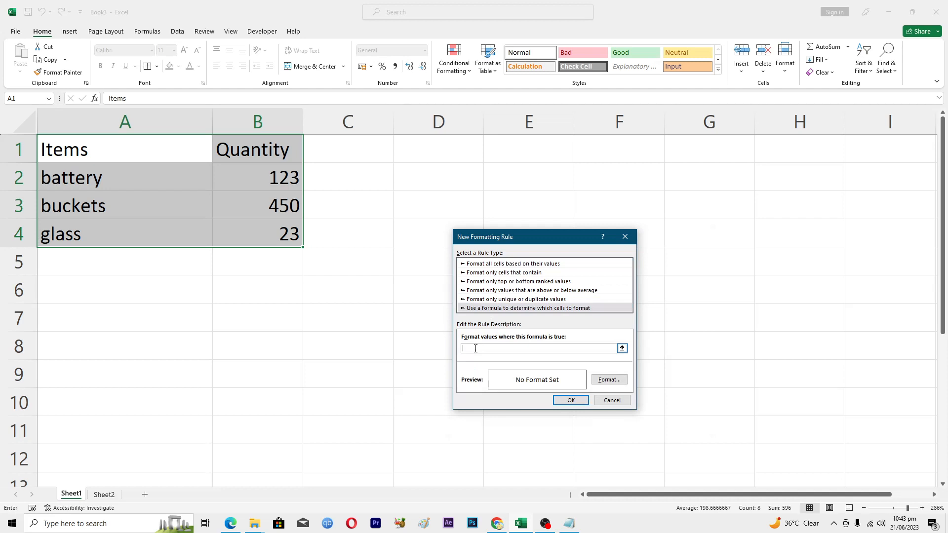
type("=A1")
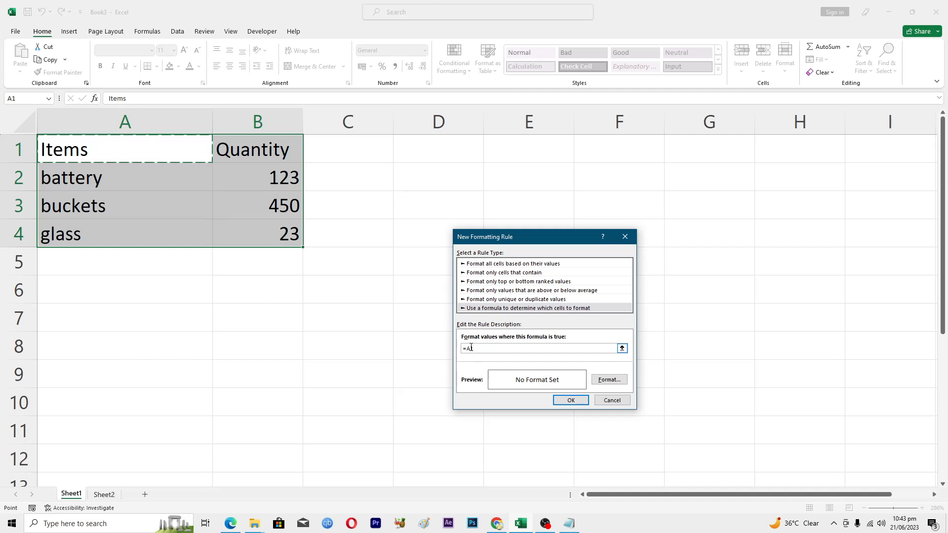
type("<>")
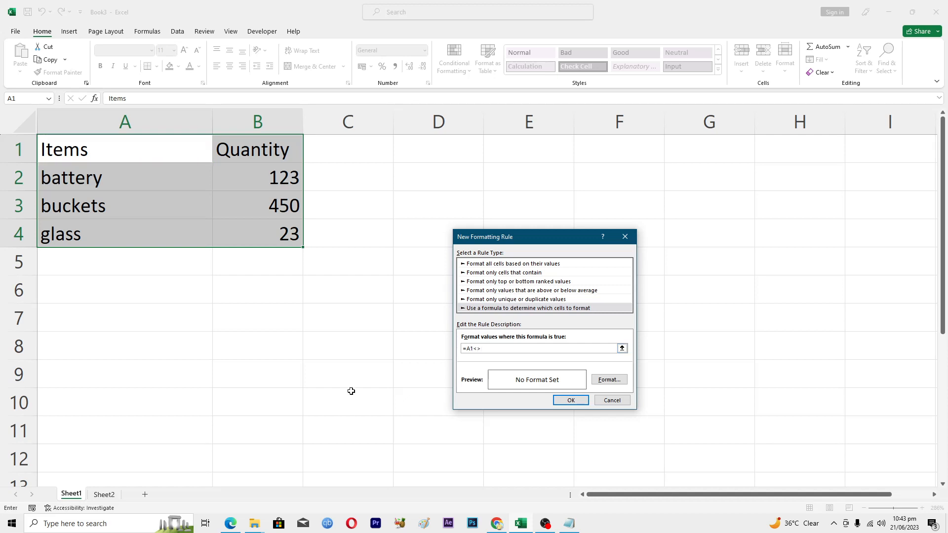
left_click(104, 494)
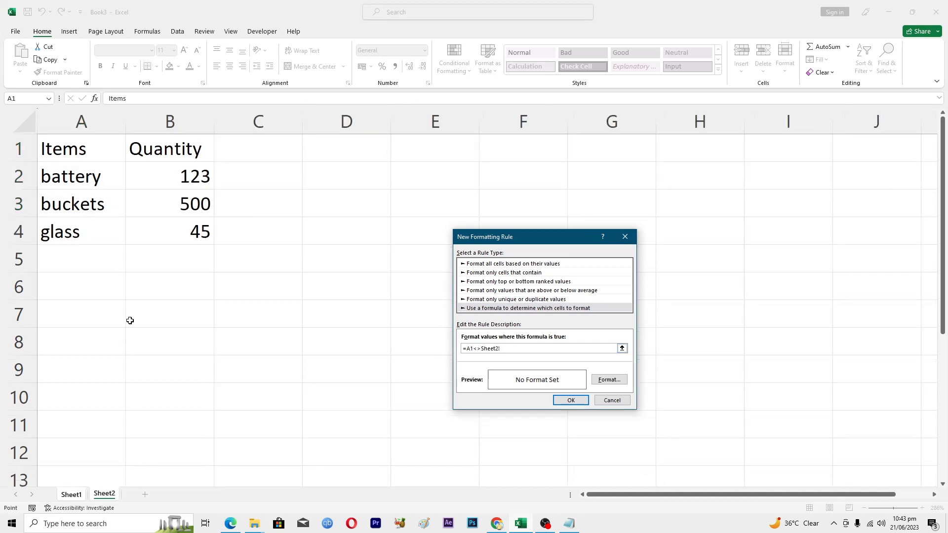
left_click(73, 149)
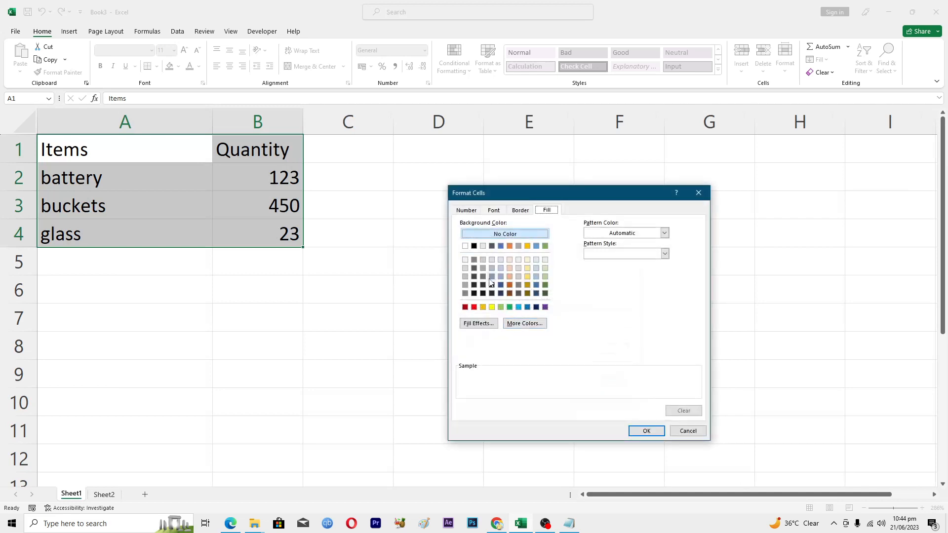
Step: Format the rule with a green fill and confirm, highlighting quantities 450 and 23
left_click(509, 306)
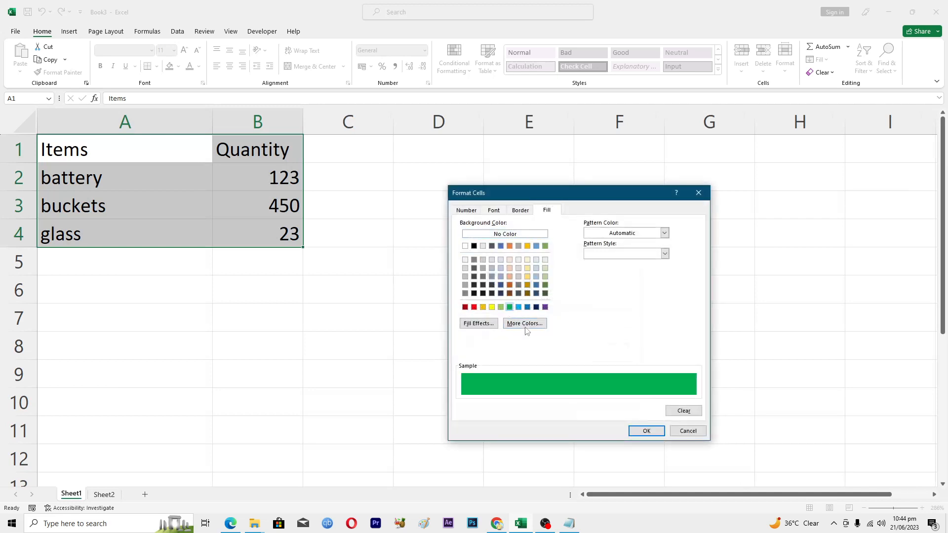
left_click(646, 430)
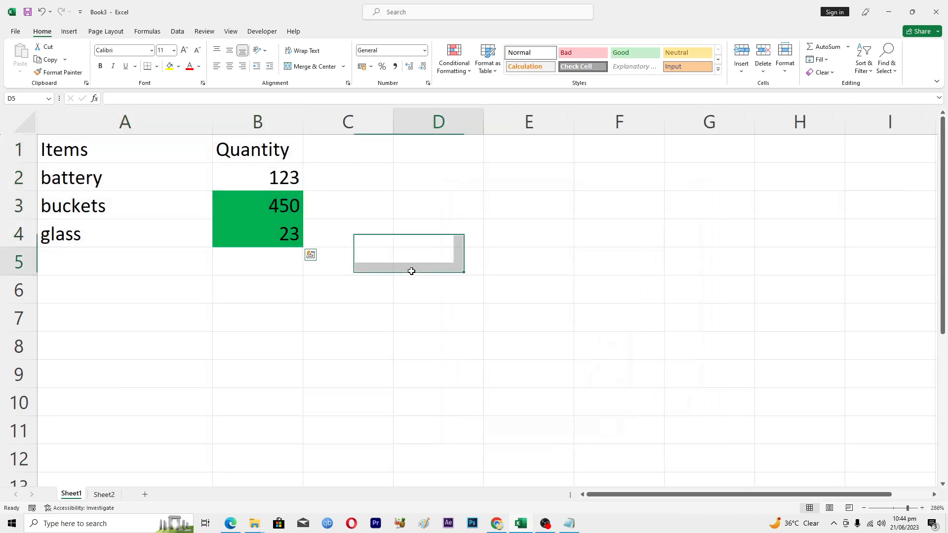
left_click(257, 233)
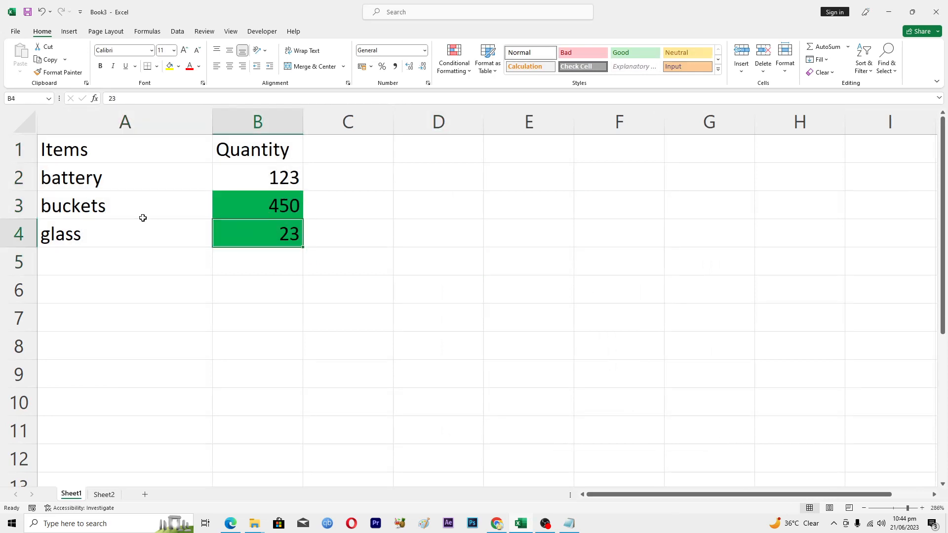
mouse_move(108, 331)
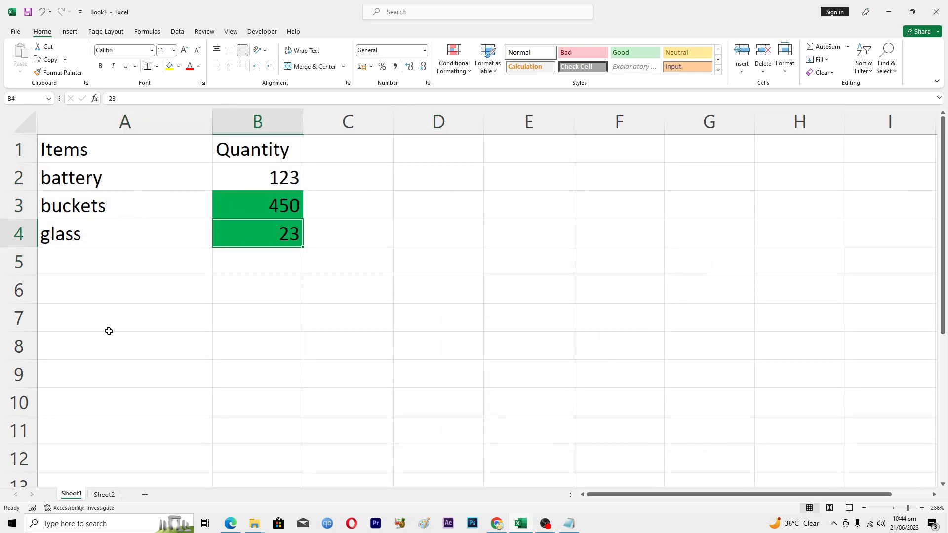
left_click(104, 494)
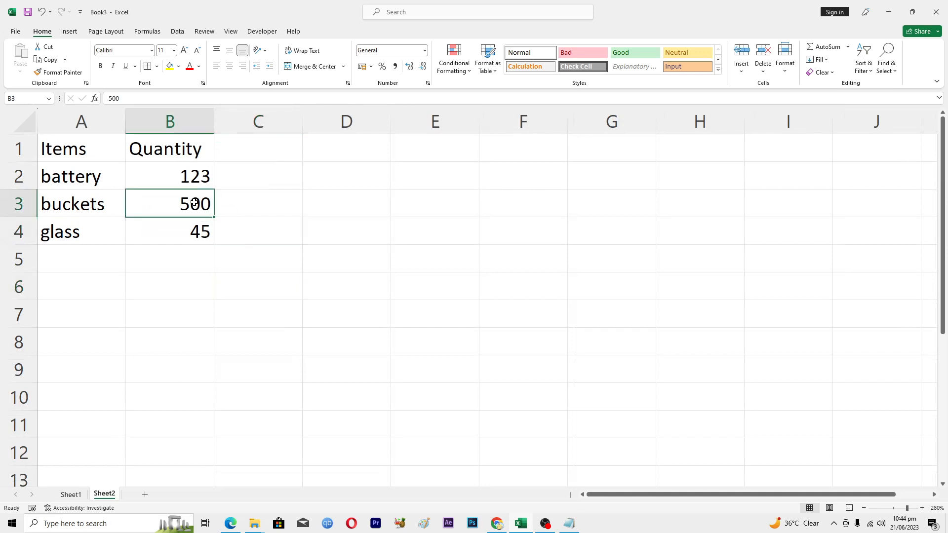
left_click(70, 494)
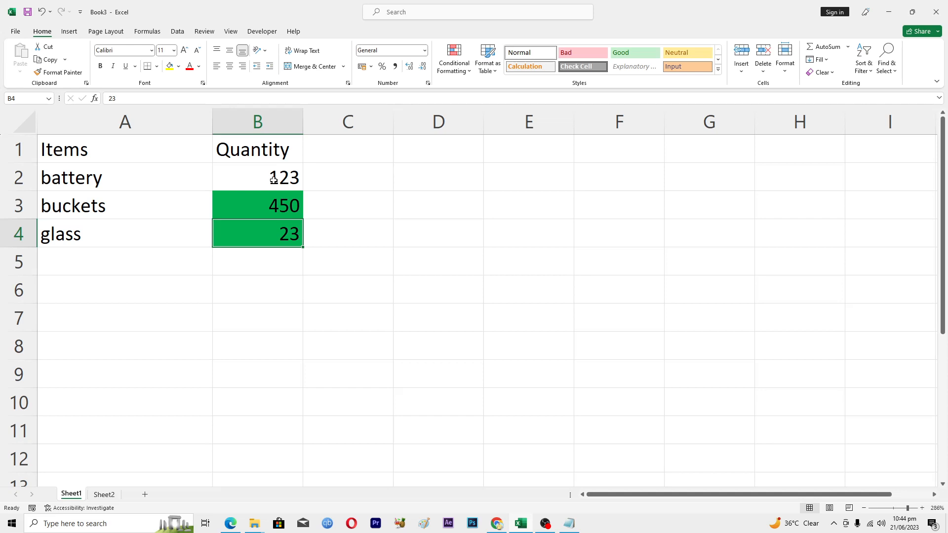
left_click(527, 205)
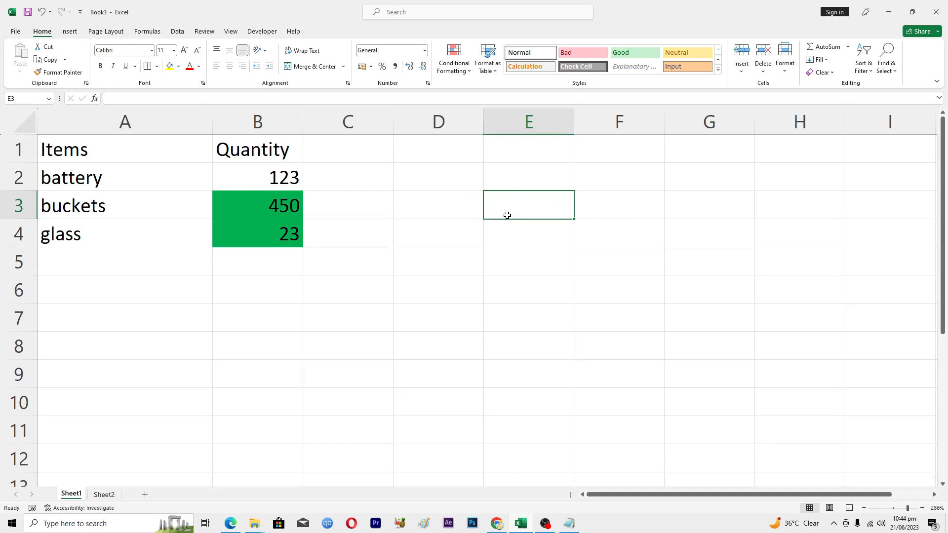
left_click(528, 233)
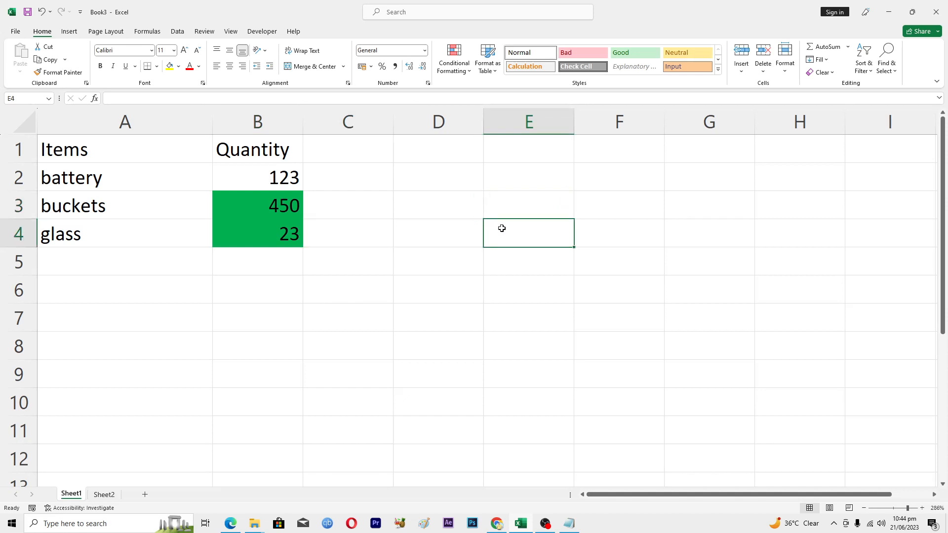